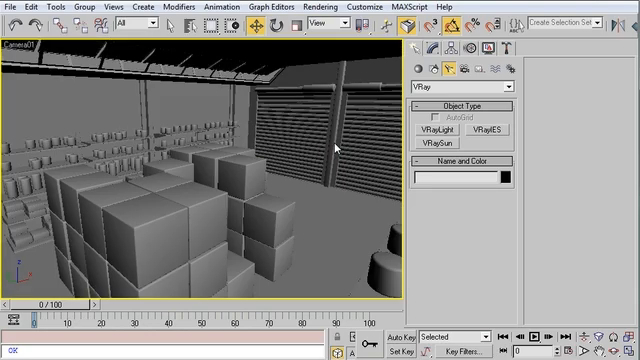
# - Place a VRaySun light (VRaySun01) in the warehouse viewport after one cancelled attempt
pyautogui.click(440, 148)
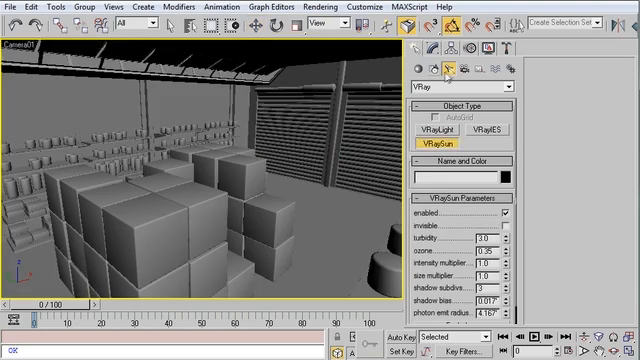
pyautogui.click(462, 86)
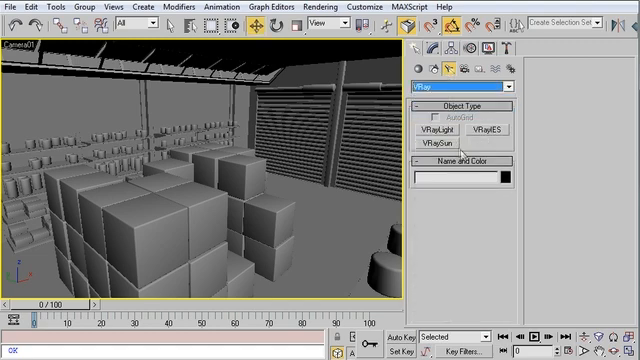
pyautogui.click(440, 146)
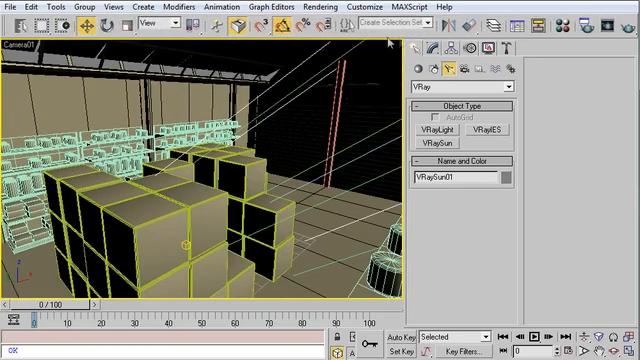
pyautogui.click(588, 28)
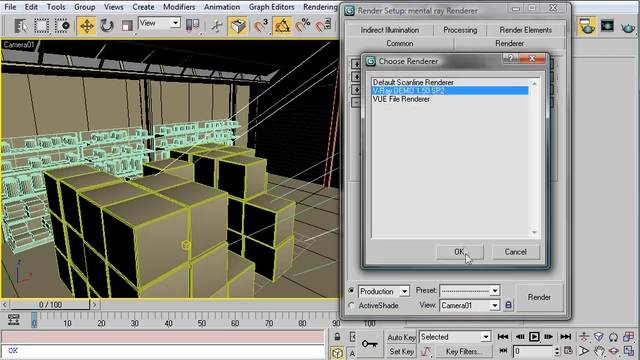
# - Confirm V-Ray DEMO 1.50.SP2 as the production renderer
pyautogui.click(462, 252)
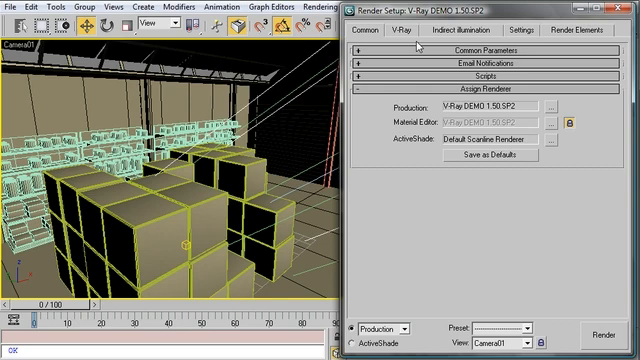
# - Turn on indirect illumination with a Medium irradiance map preset and render the camera view
pyautogui.click(600, 334)
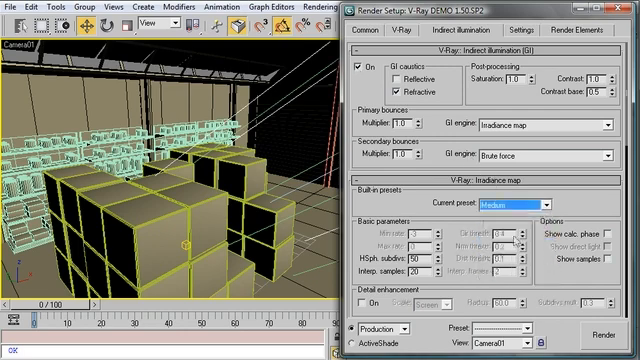
pyautogui.click(504, 206)
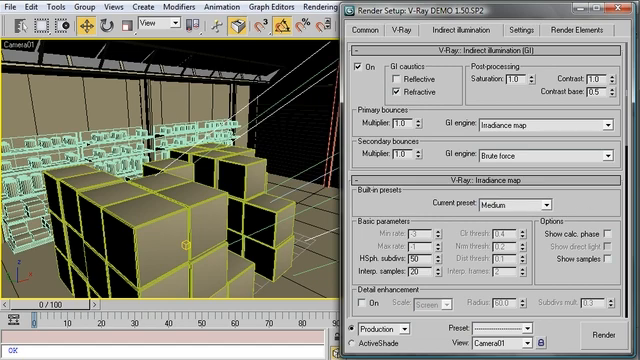
pyautogui.click(604, 340)
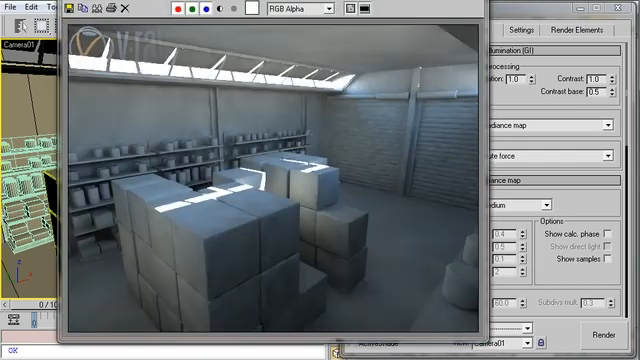